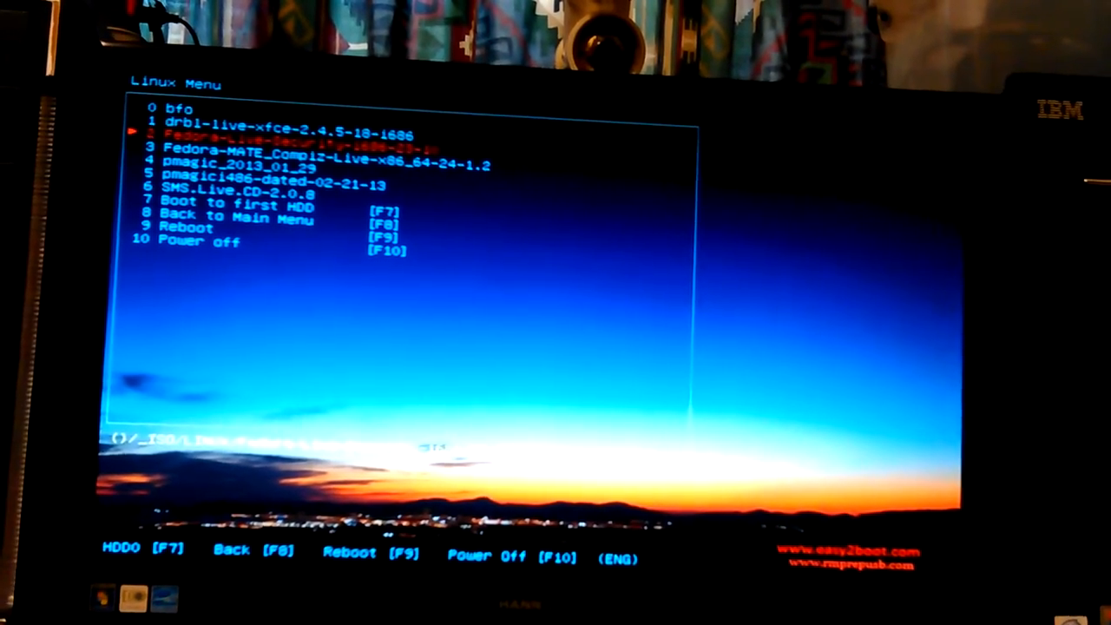
Step: Move down the Easy2Boot Linux Menu toward the Fedora-Live-Security-i686-23-10 entry
{"action": "key", "text": "Down"}
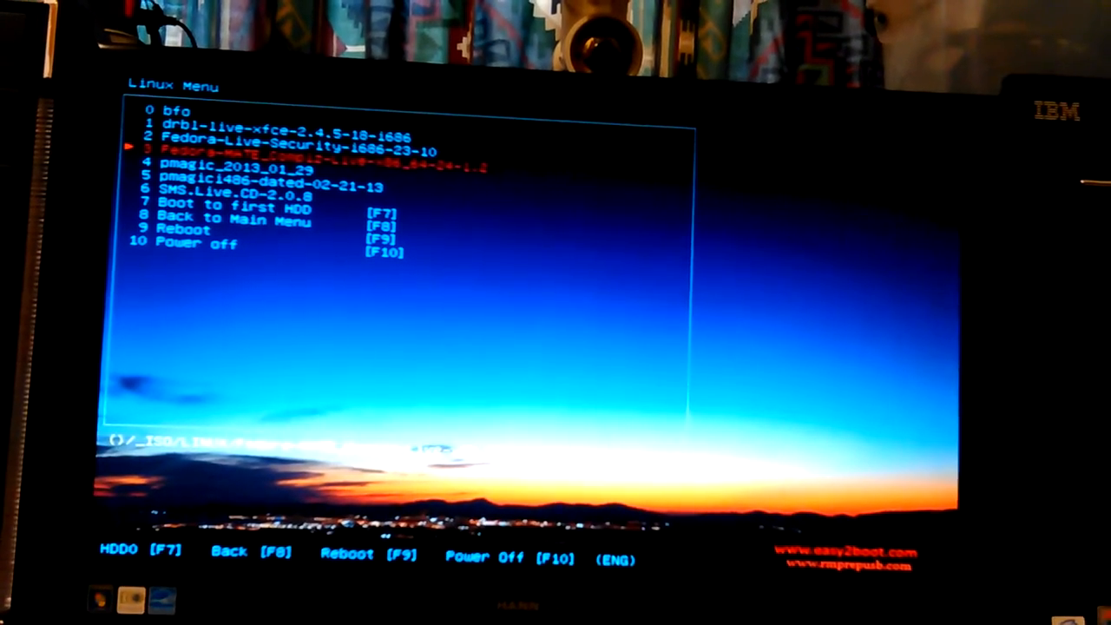
{"action": "key", "text": "Down"}
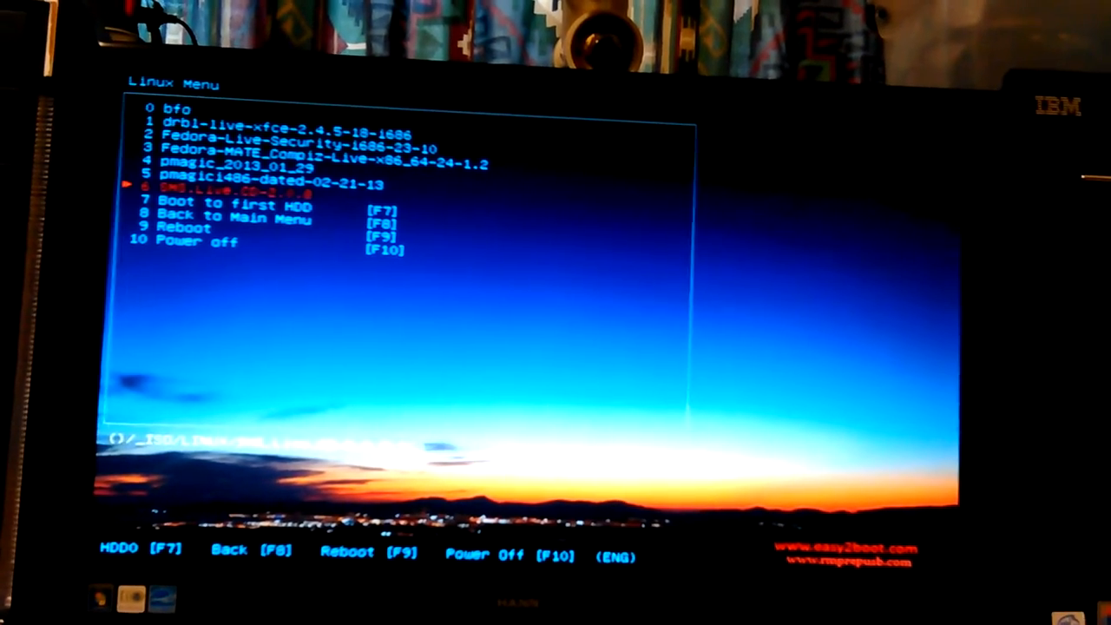
{"action": "key", "text": "Down"}
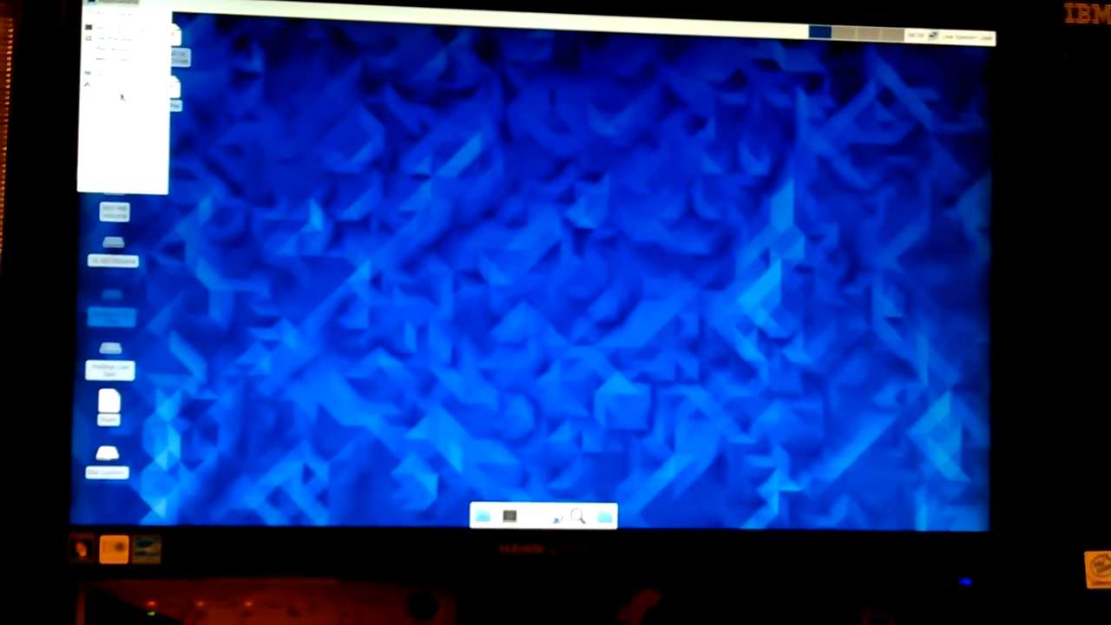
Step: Expand the Security Lab category in the Applications menu to list its security tools
{"action": "left_click", "coordinate": [122, 163]}
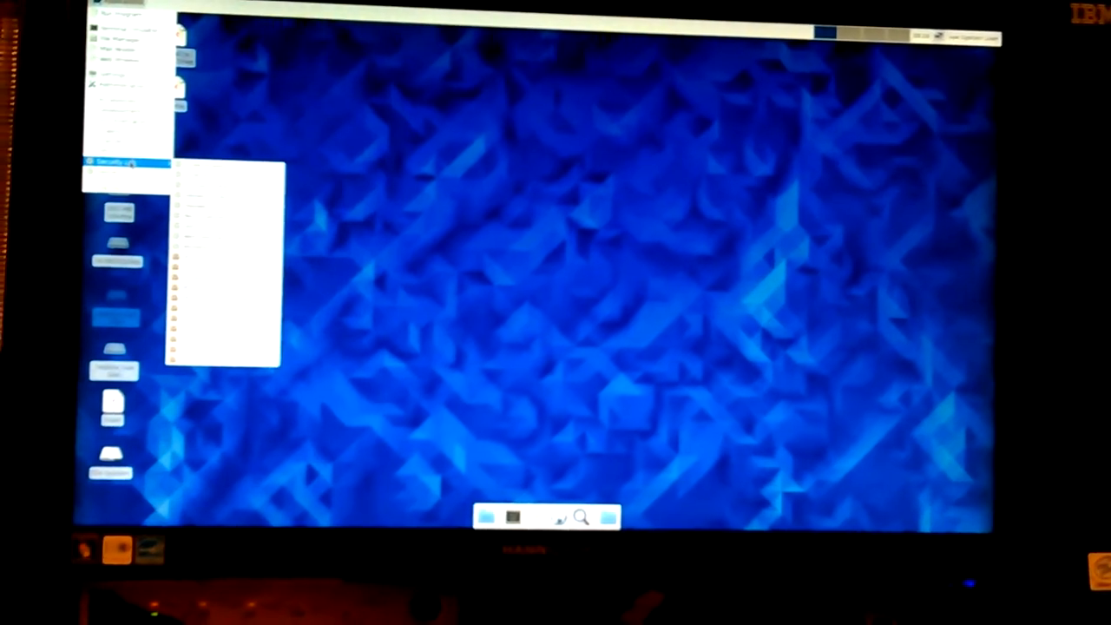